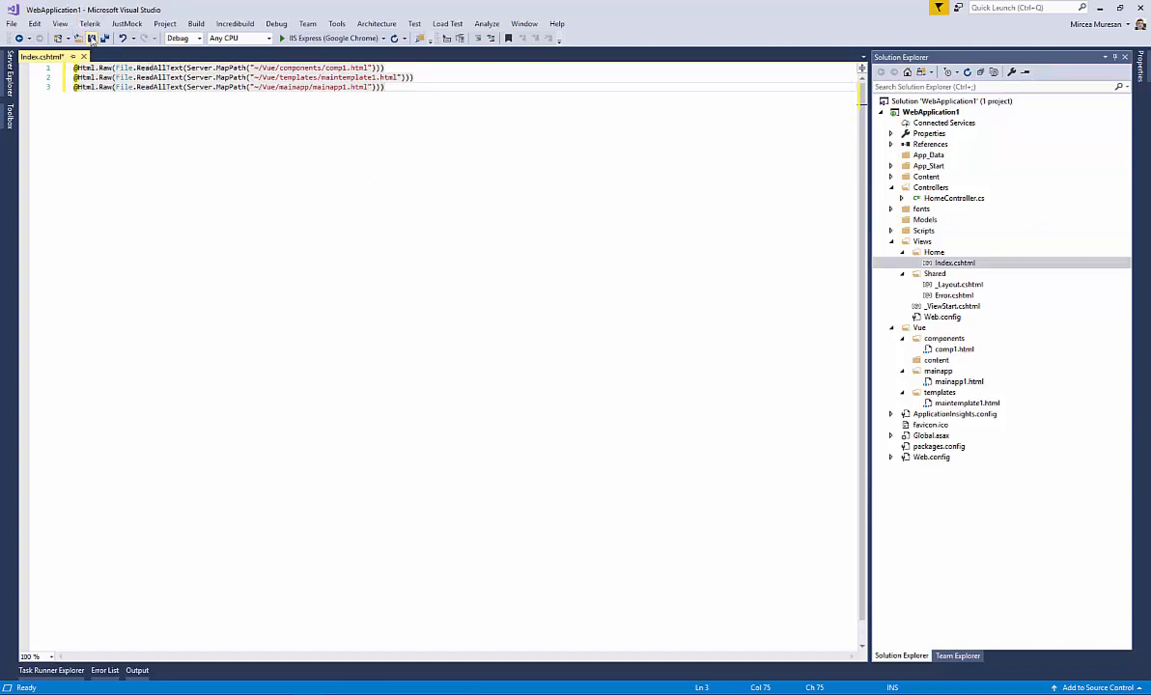
- Save Index.cshtml with its three Html.Raw lines loading the Vue files
{"action": "key", "text": "ctrl+s"}
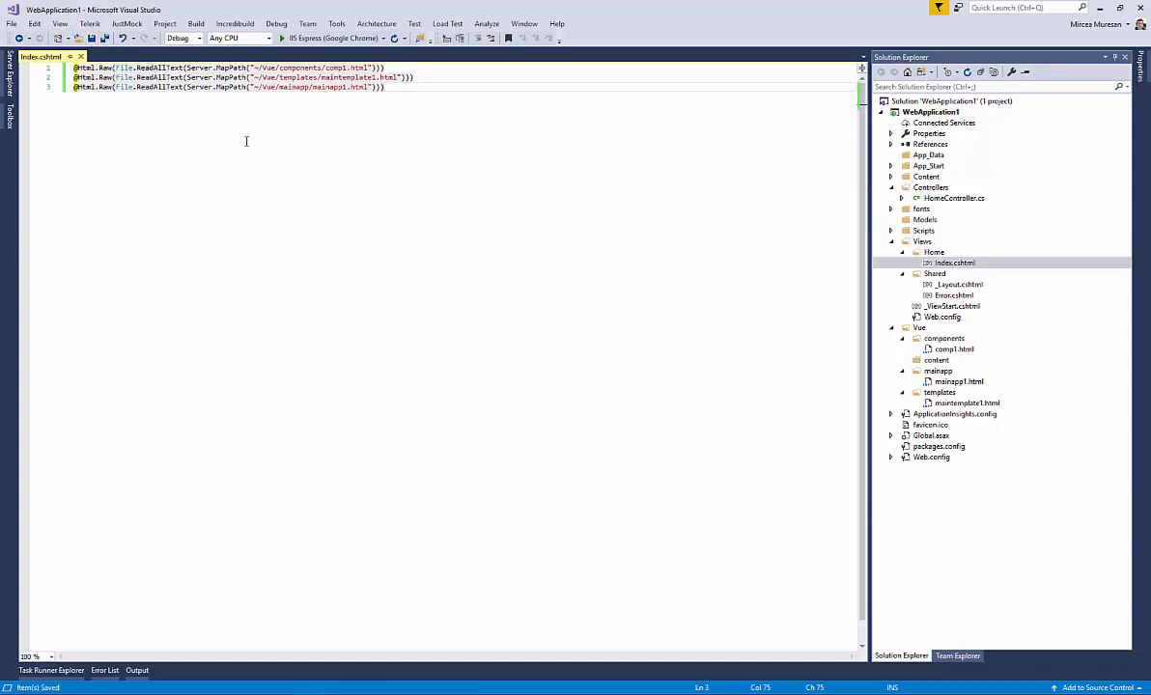
{"action": "mouse_move", "coordinate": [461, 222]}
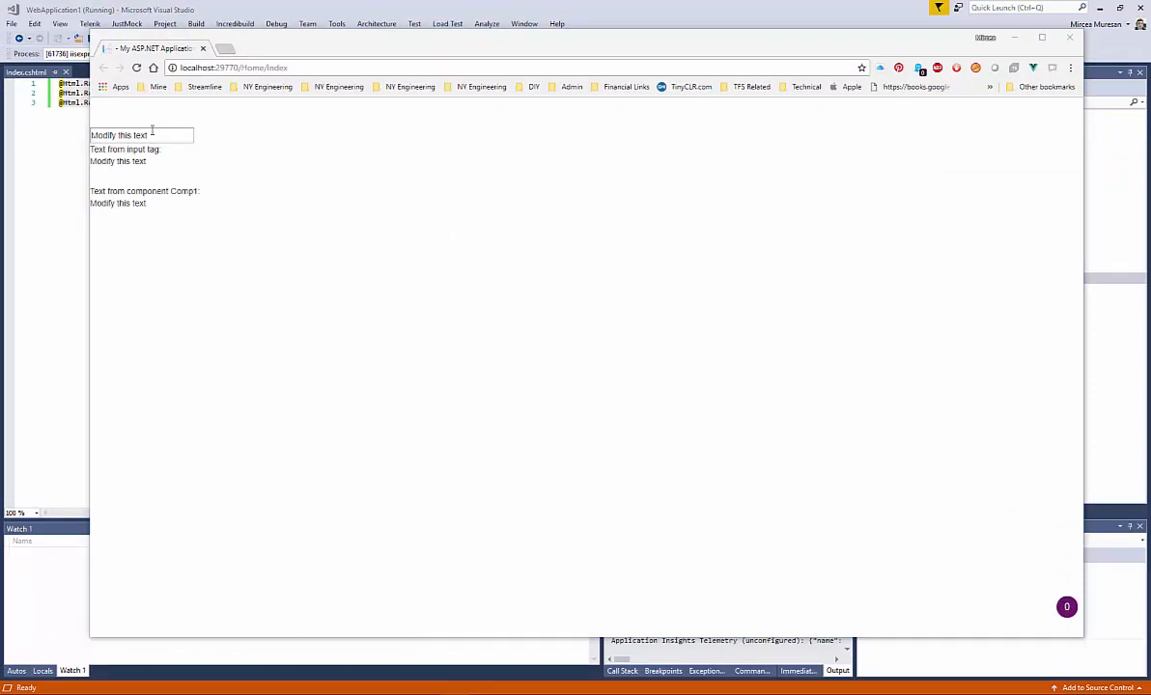
- Type 'sdfg' then 'sdf' into the page's text box to watch the bound labels mirror it
{"action": "type", "text": "sdfgsdfg"}
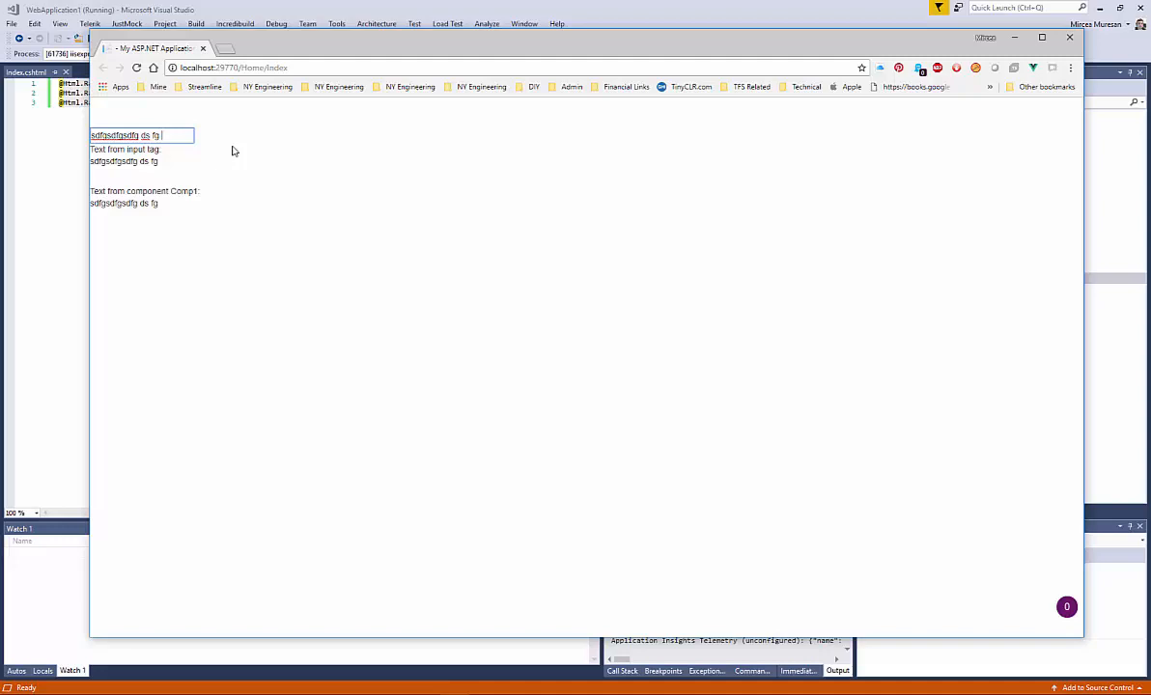
{"action": "type", "text": "sdf"}
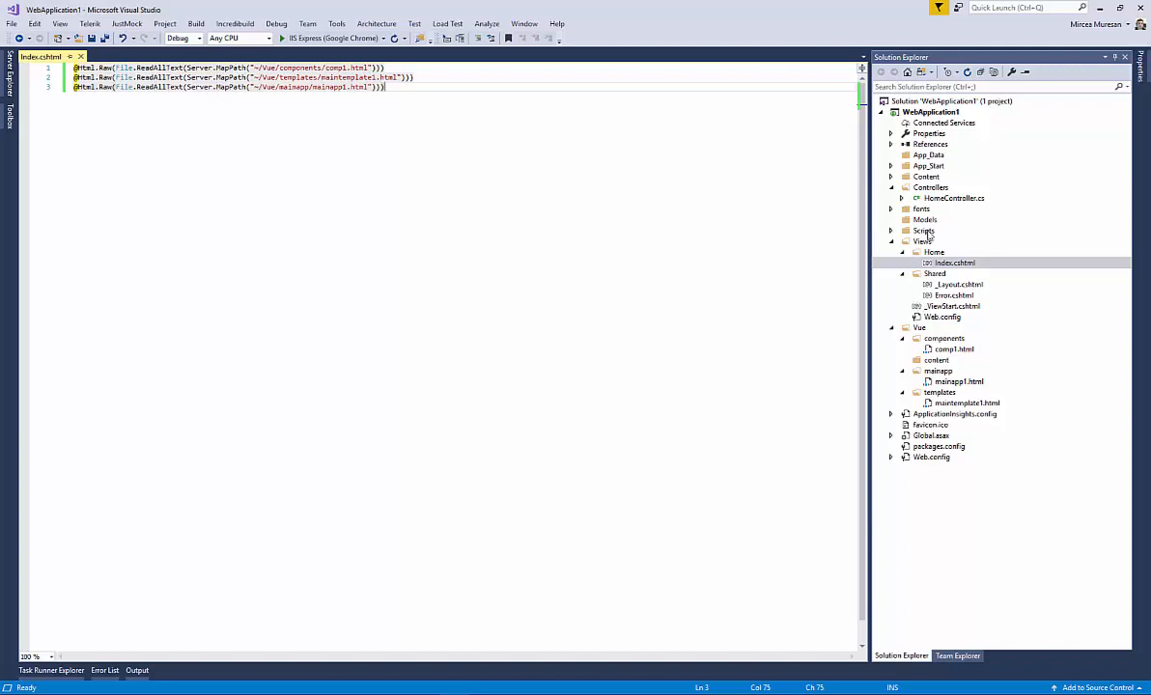
{"action": "mouse_move", "coordinate": [943, 208]}
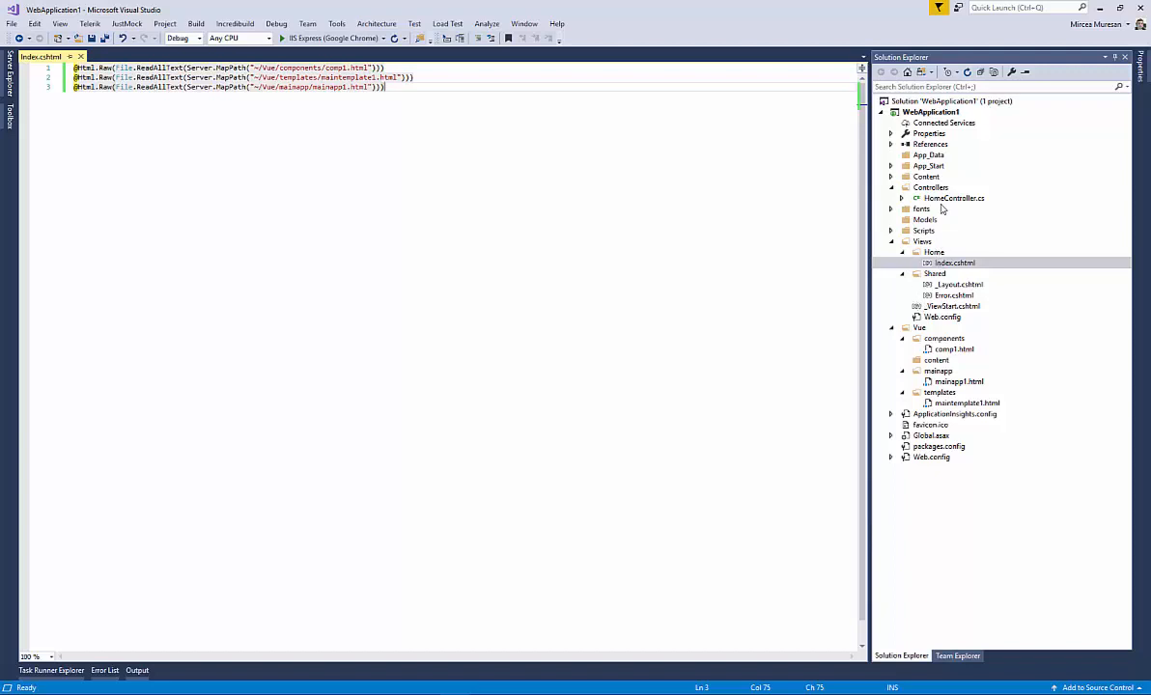
{"action": "mouse_move", "coordinate": [927, 224]}
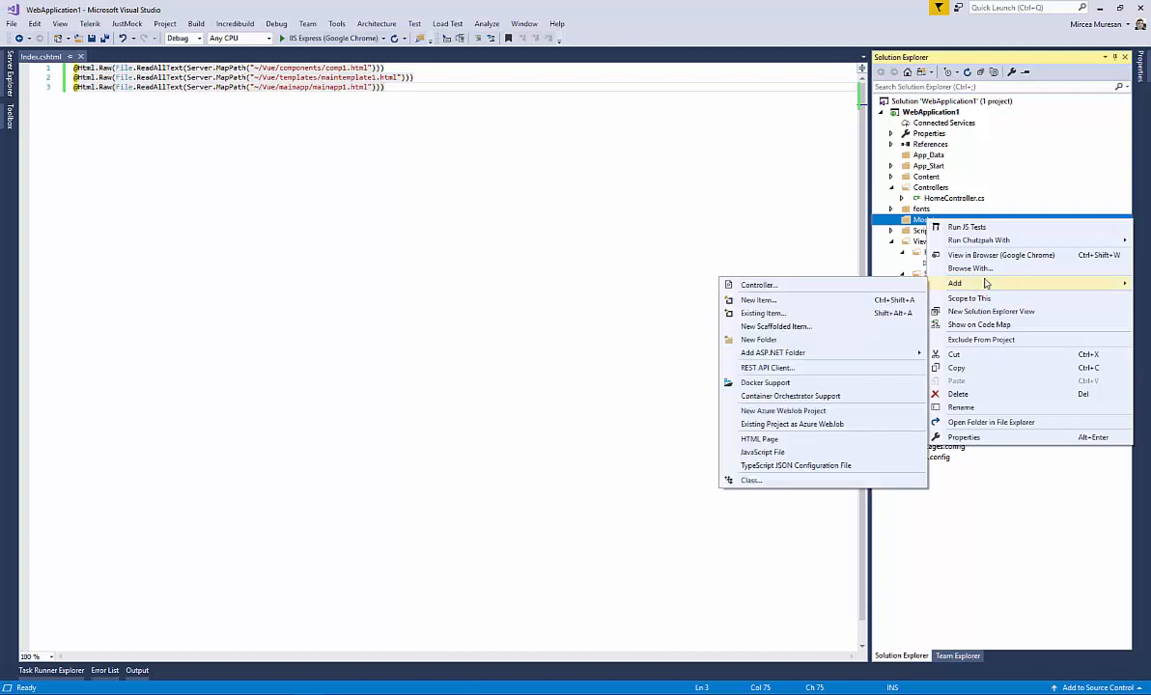
- Add a new class named 'Helper' to the Models folder
{"action": "left_click", "coordinate": [759, 299]}
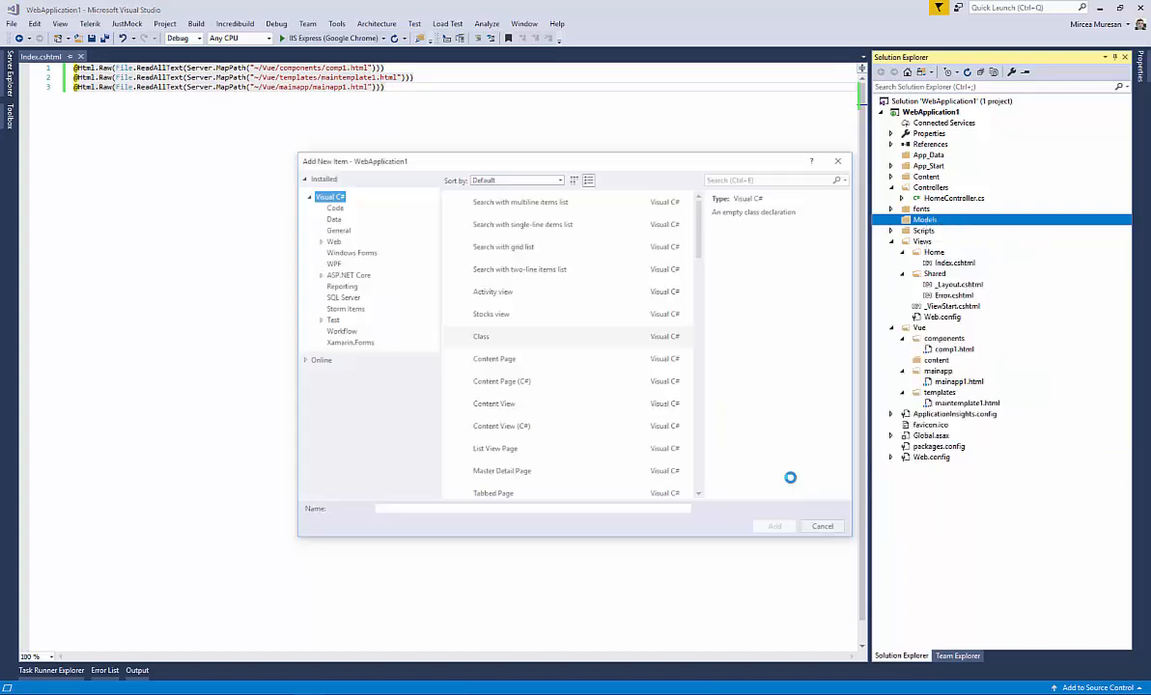
{"action": "type", "text": "Helper"}
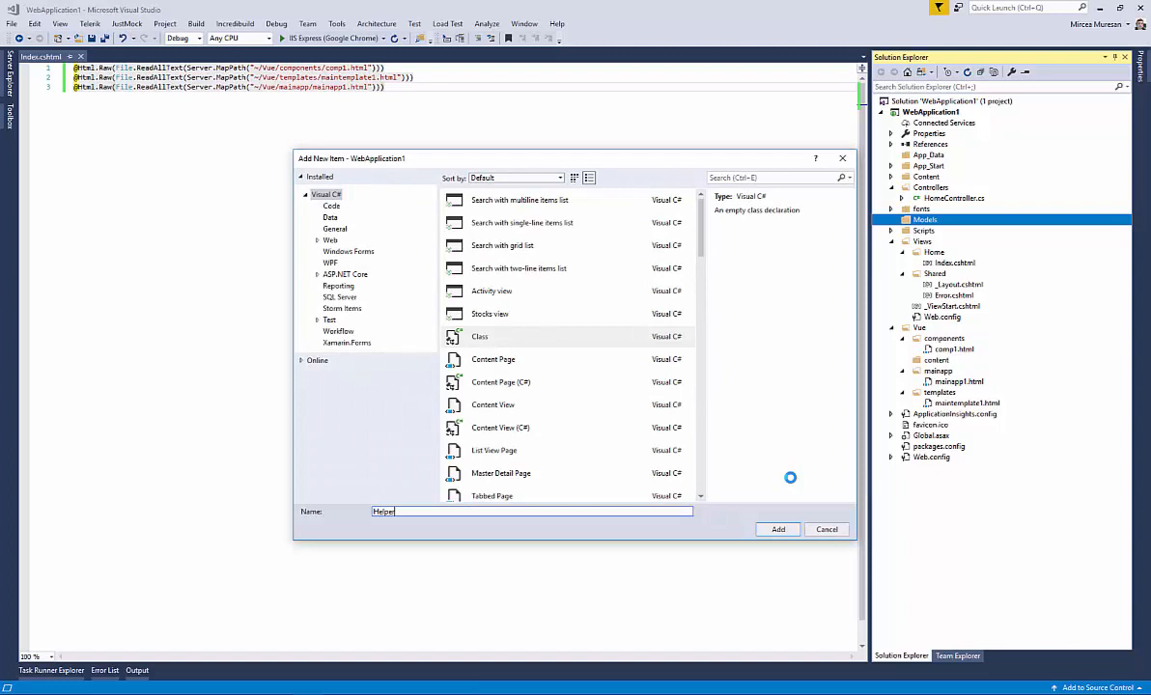
{"action": "left_click", "coordinate": [778, 529]}
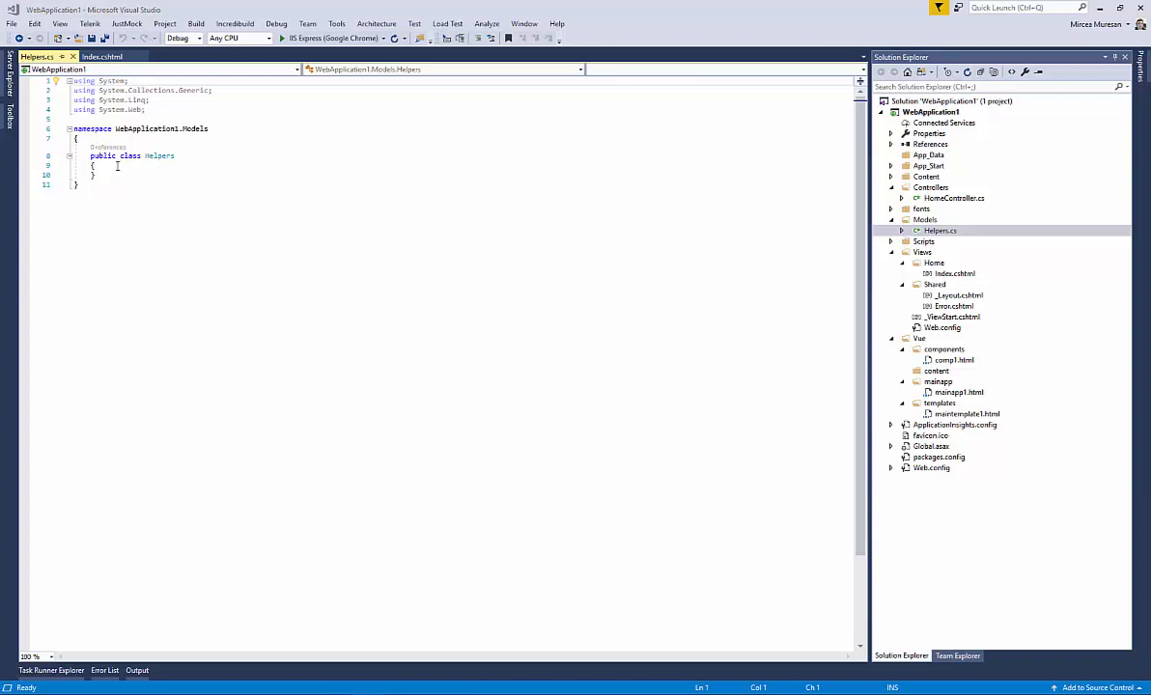
- Write and save the static LoadFile method in Helpers.cs, then return to Index.cshtml
{"action": "left_click", "coordinate": [88, 175]}
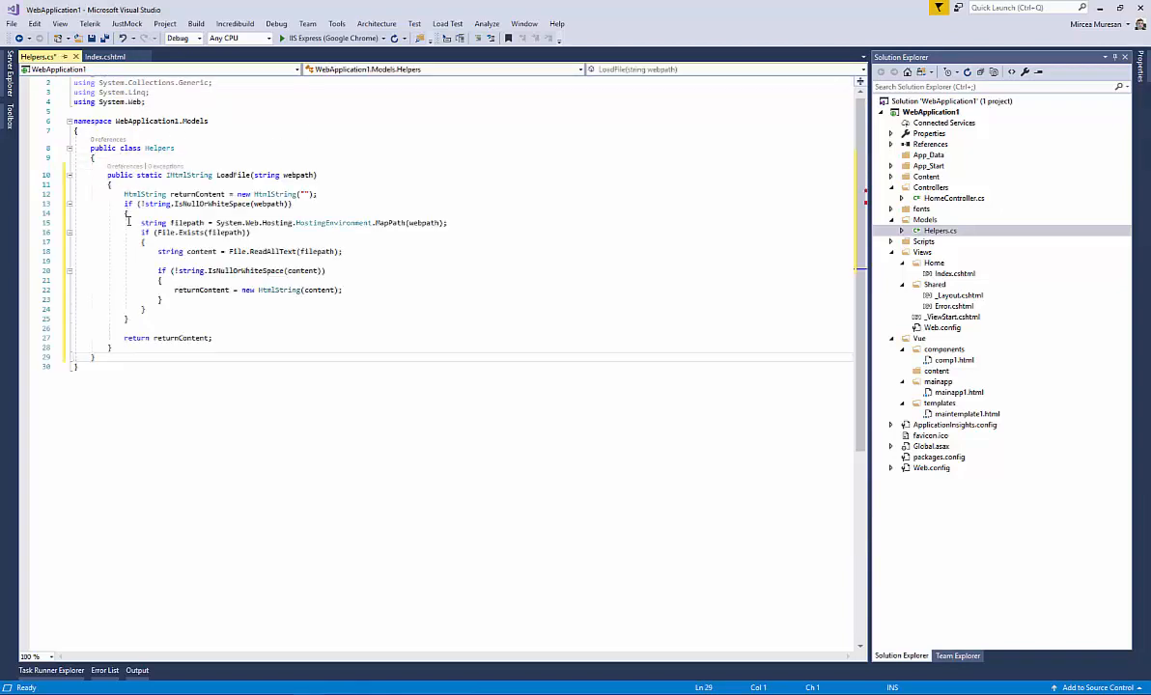
{"action": "mouse_move", "coordinate": [165, 233]}
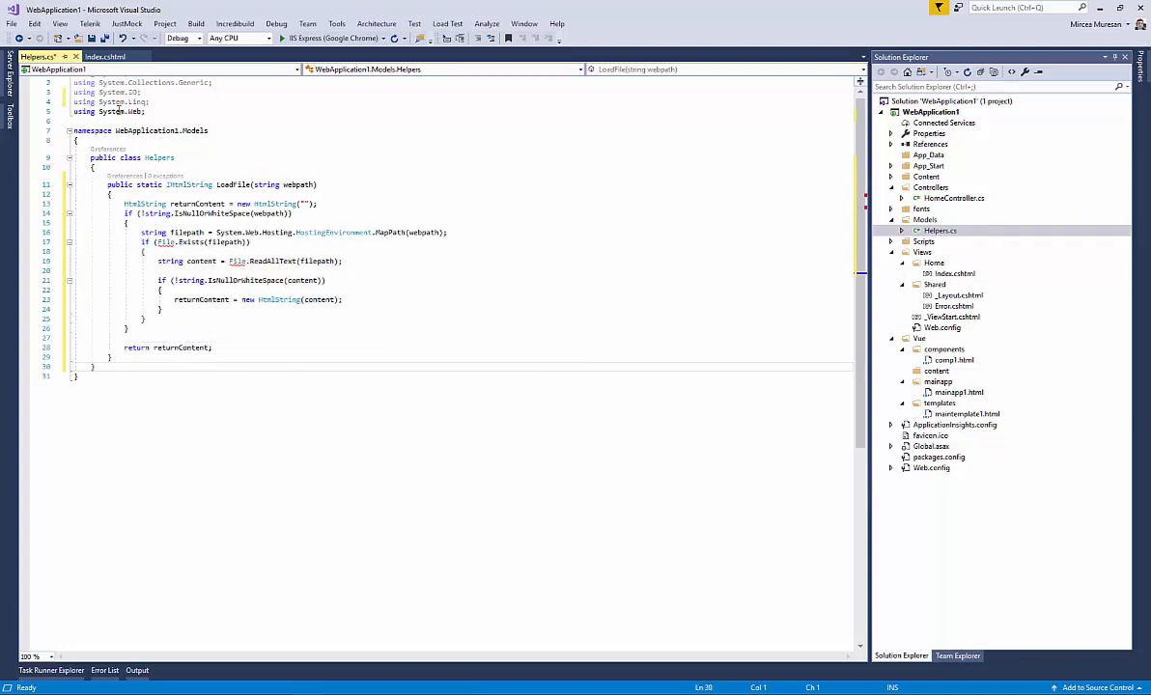
{"action": "key", "text": "ctrl+s"}
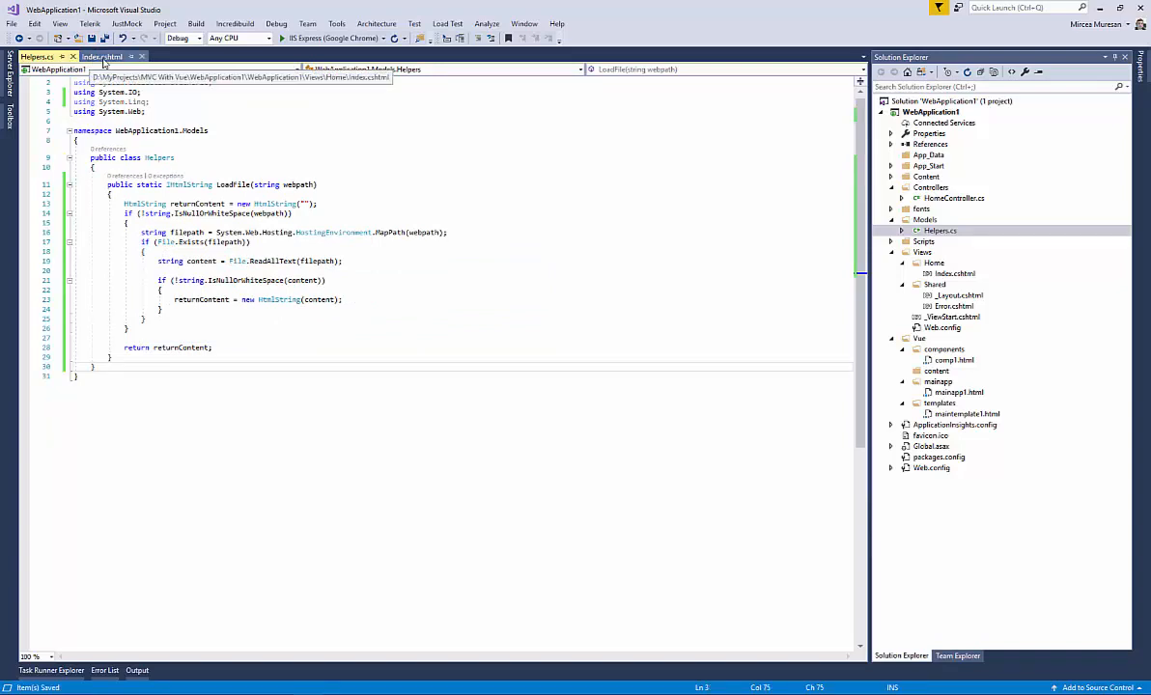
{"action": "left_click", "coordinate": [102, 56]}
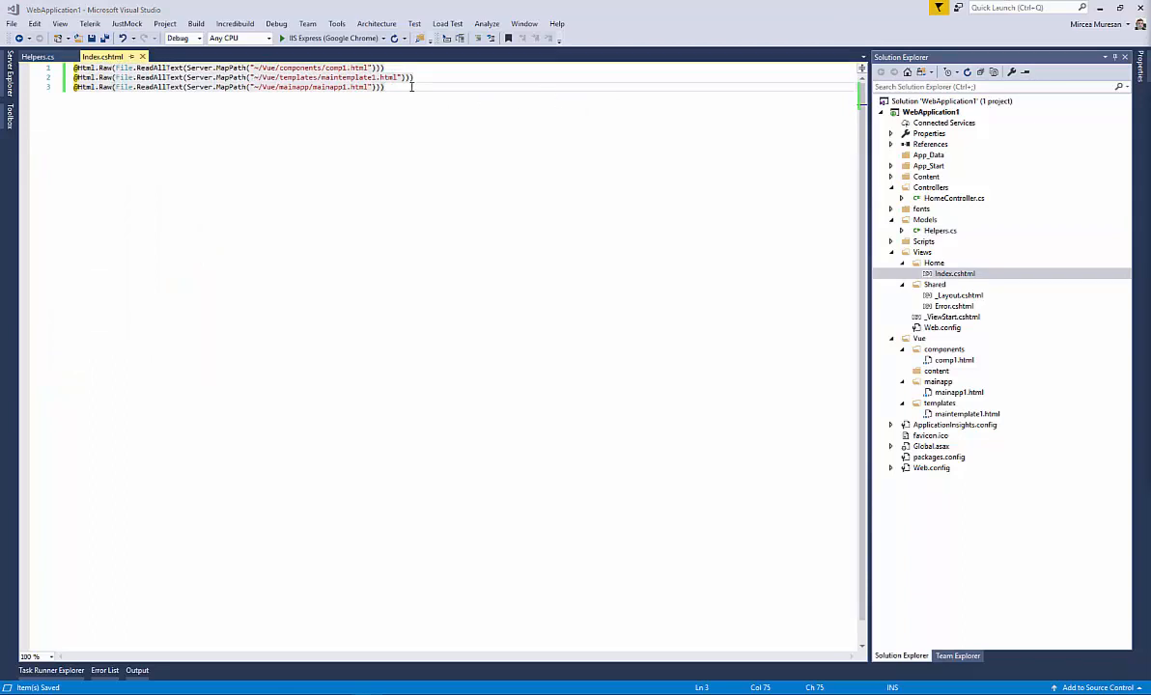
- Replace the view's contents with a Models using directive and Helpers.LoadFile("~/Vue/components/comp1.html") calls
{"action": "key", "text": "ctrl+a"}
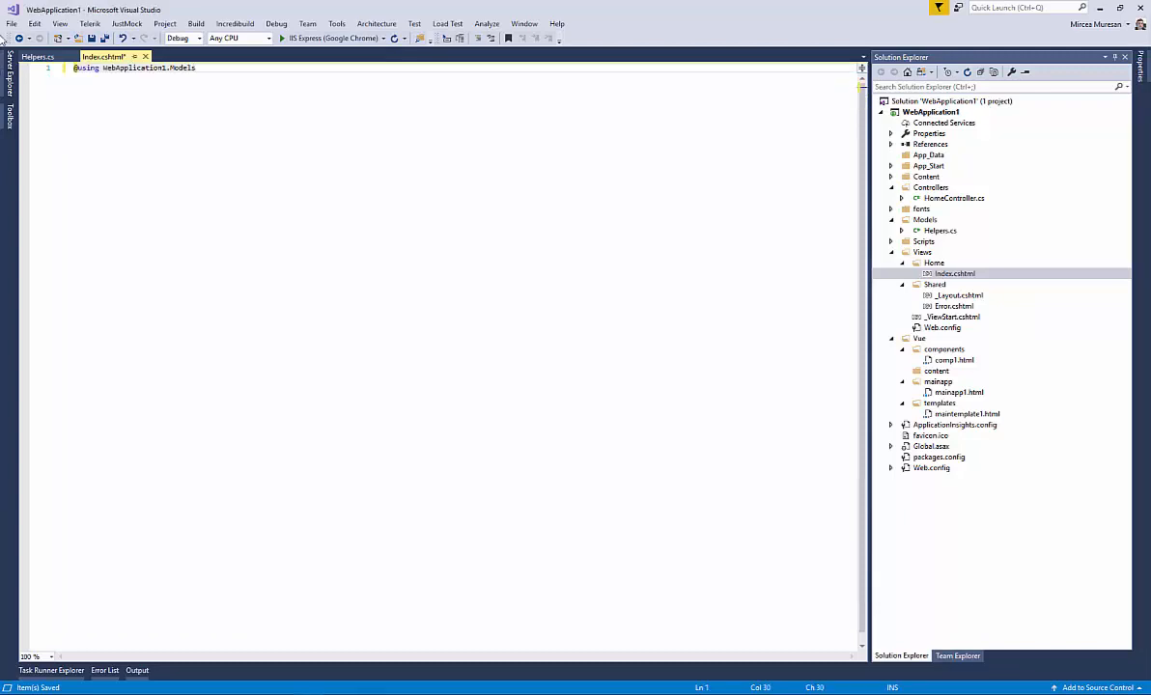
{"action": "key", "text": "Enter"}
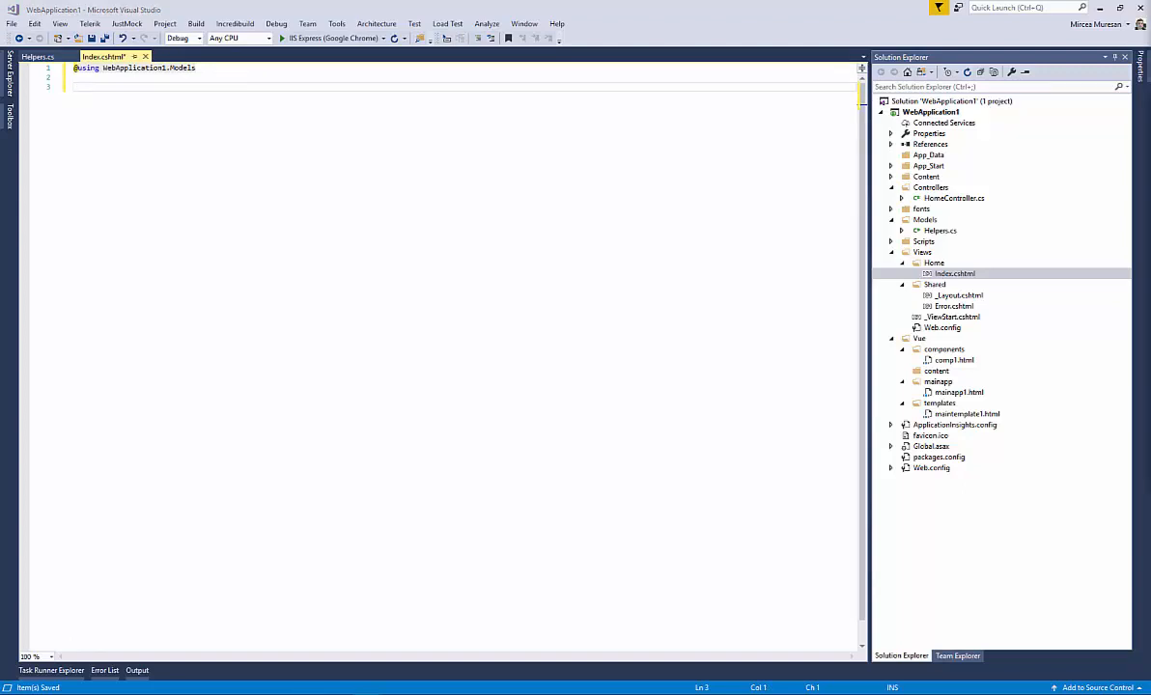
{"action": "mouse_move", "coordinate": [447, 63]}
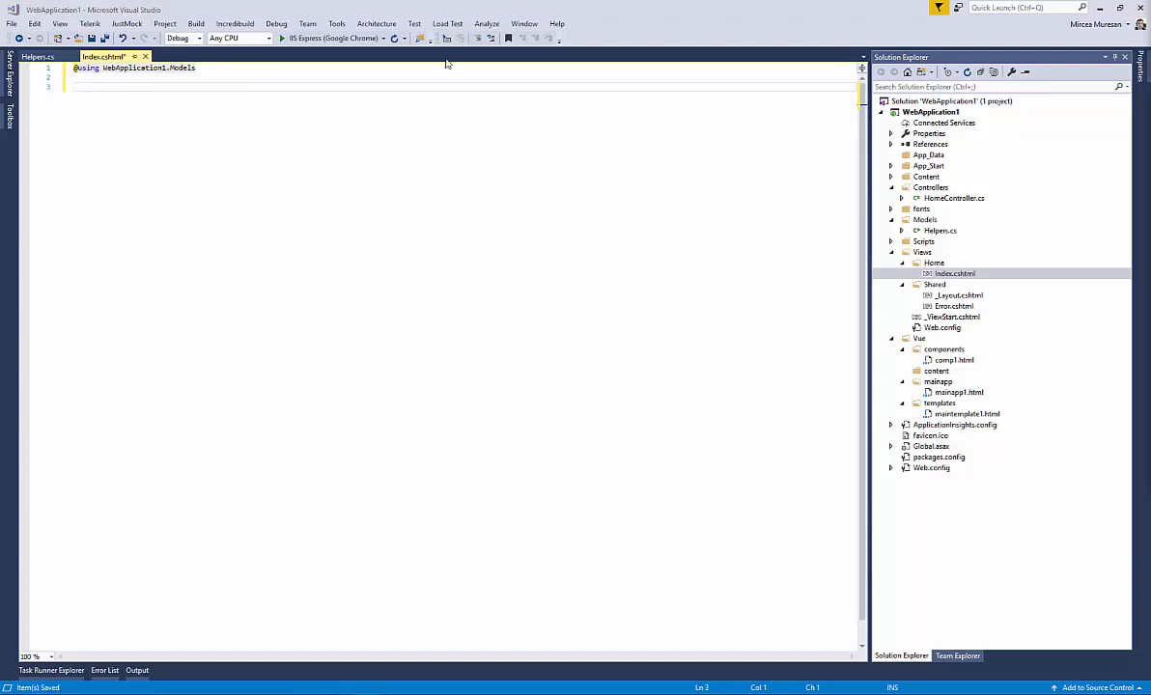
{"action": "type", "text": "@Helpers.LoadFile(\"~/Vue/components/comp1.html\")"}
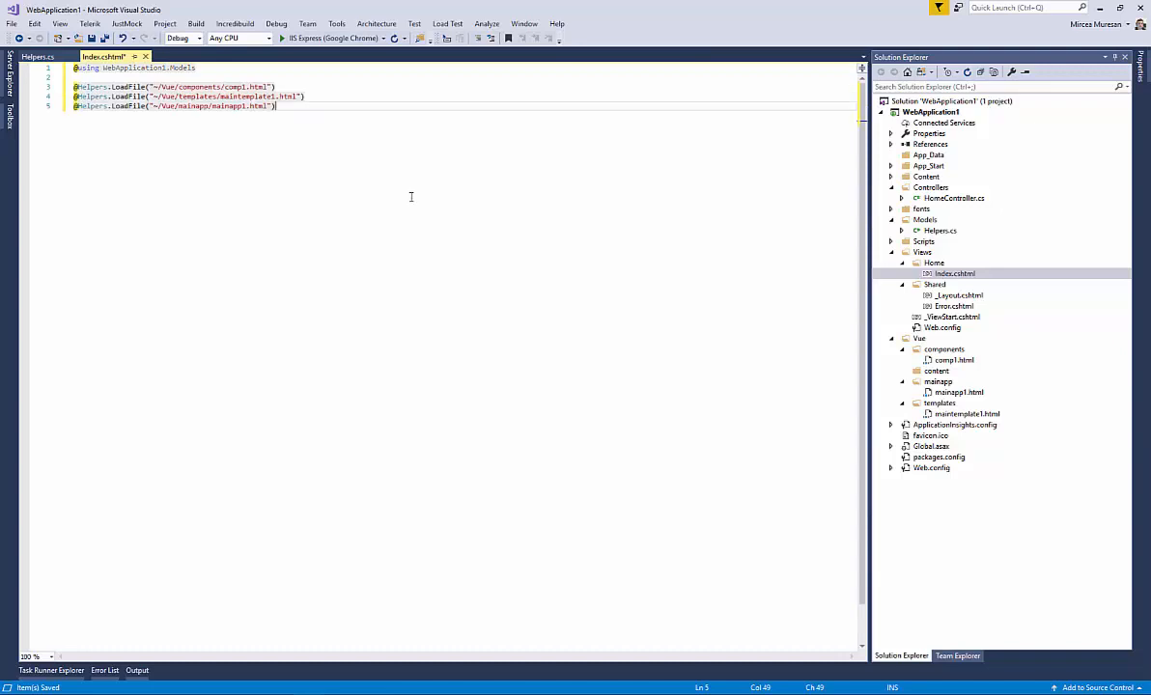
{"action": "mouse_move", "coordinate": [348, 186]}
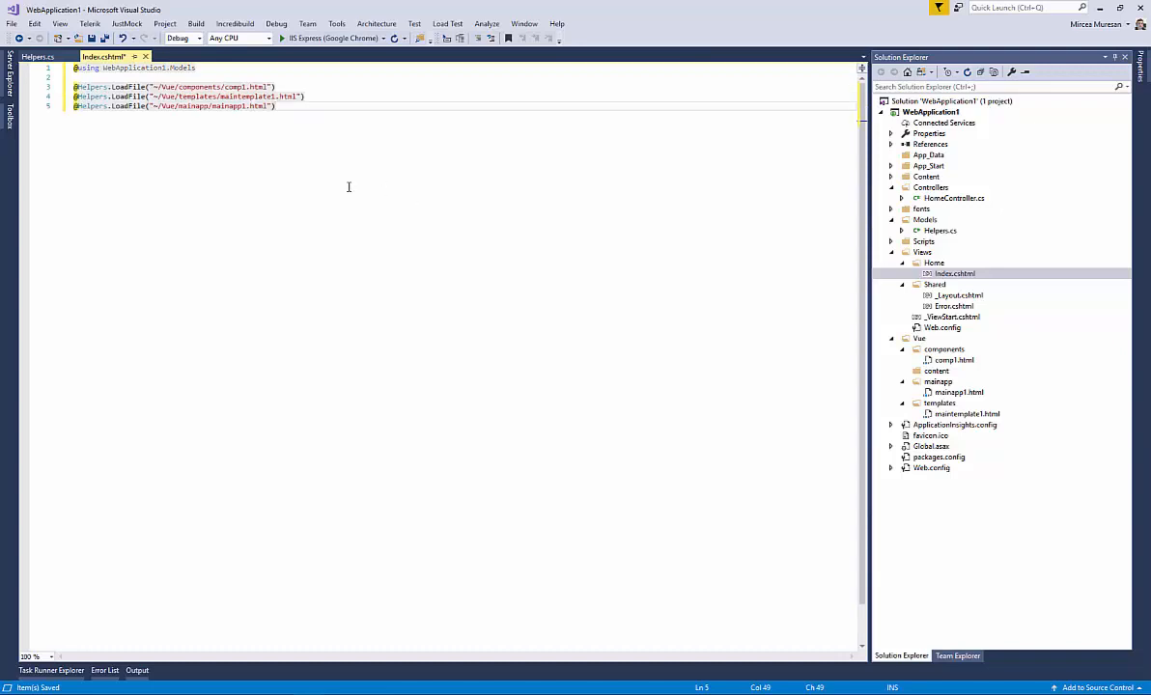
{"action": "mouse_move", "coordinate": [102, 56]}
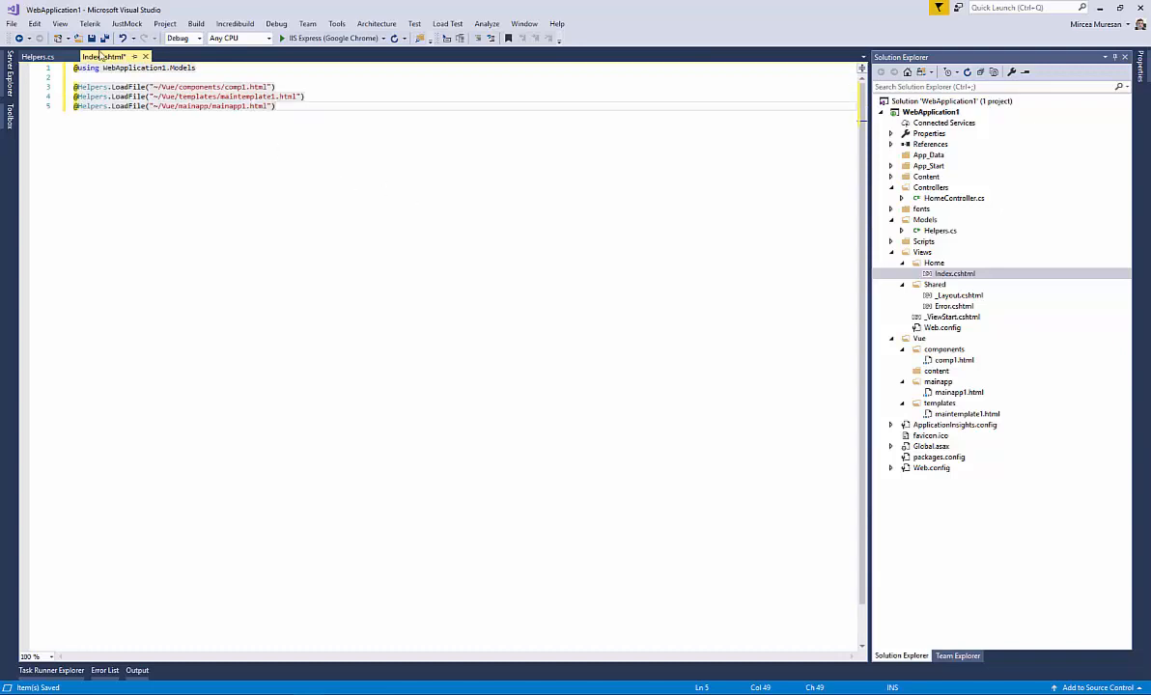
{"action": "mouse_move", "coordinate": [335, 37]}
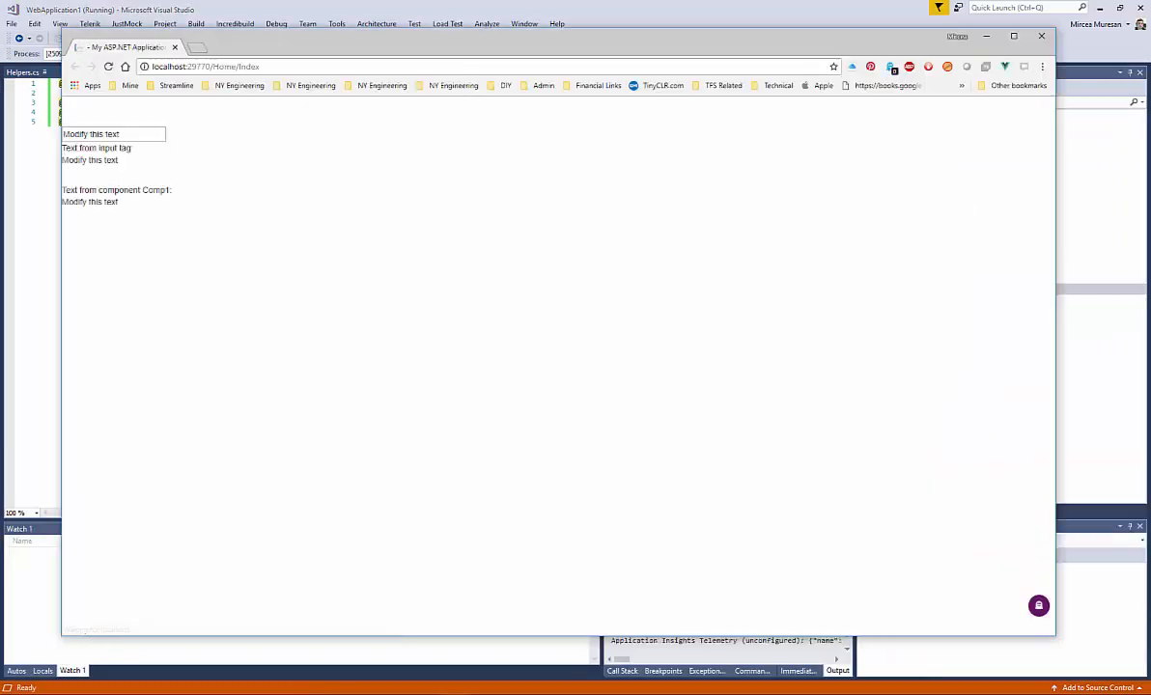
- Type 's' and 'asdfas' into the text box to confirm both labels still mirror it
{"action": "type", "text": "s"}
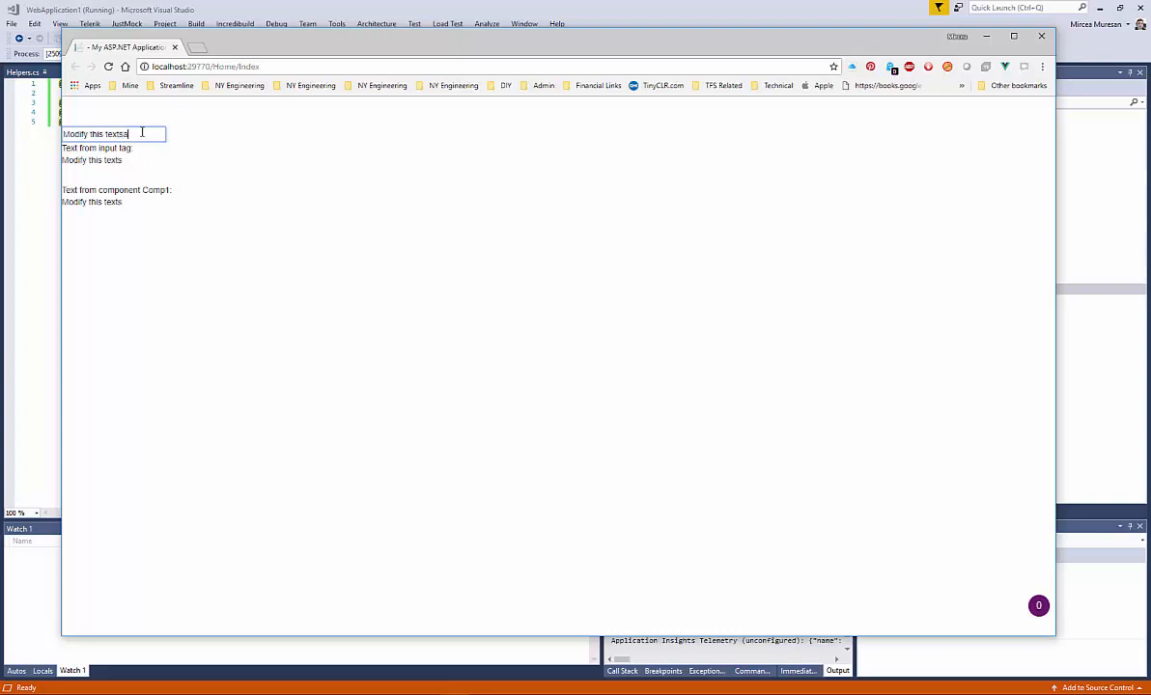
{"action": "type", "text": "asdfas"}
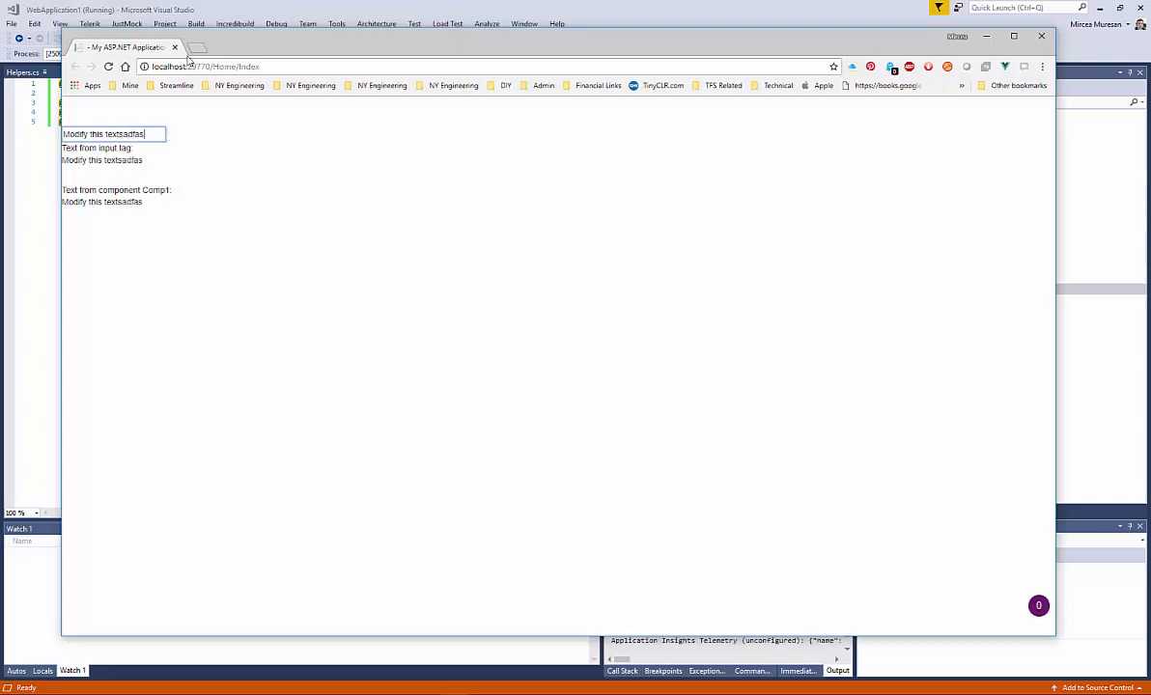